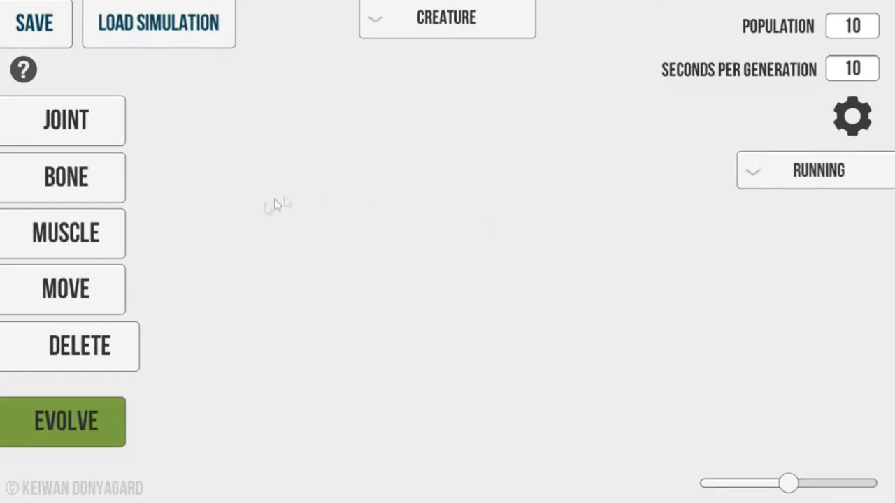
{"action": "mouse_move", "coordinate": [349, 157]}
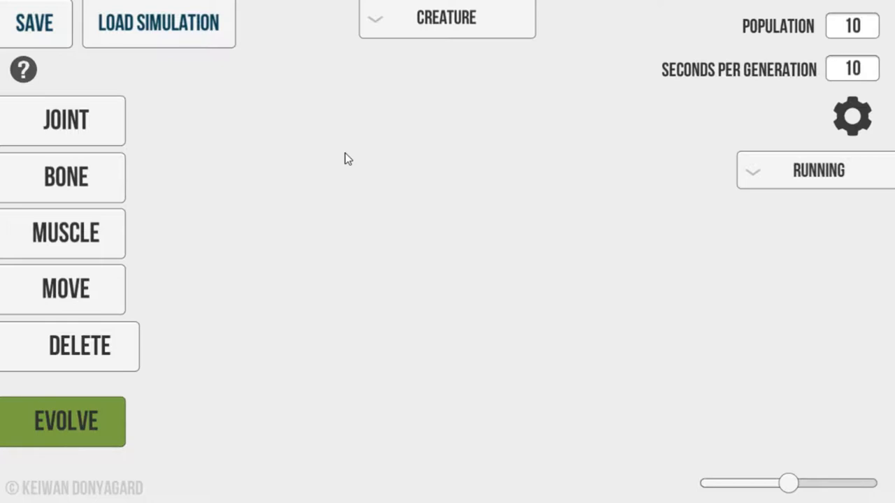
{"action": "mouse_move", "coordinate": [318, 136]}
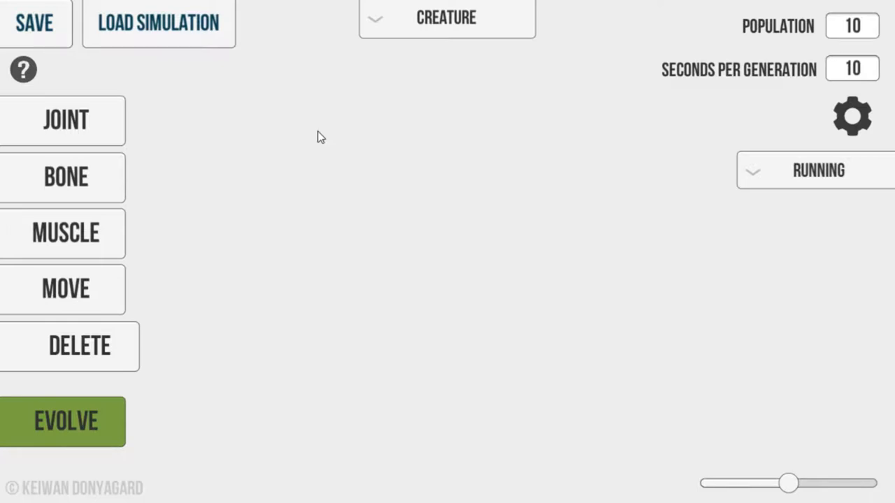
{"action": "mouse_move", "coordinate": [40, 82]}
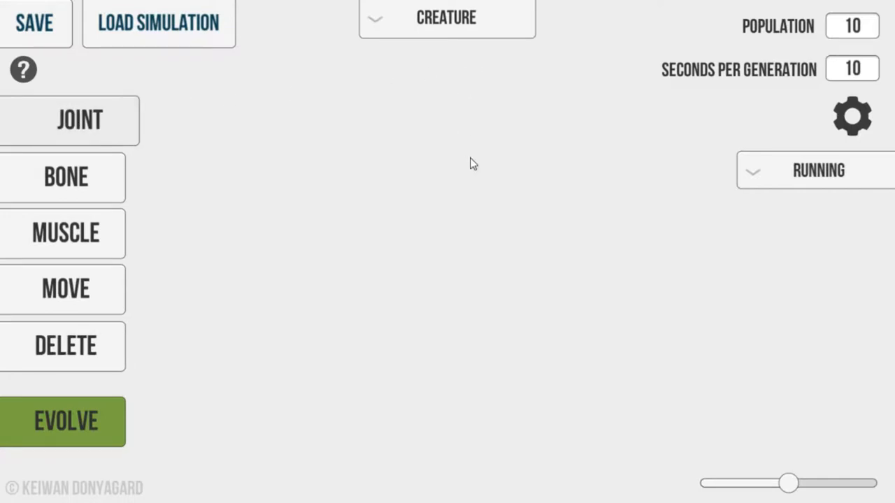
{"action": "mouse_move", "coordinate": [447, 239]}
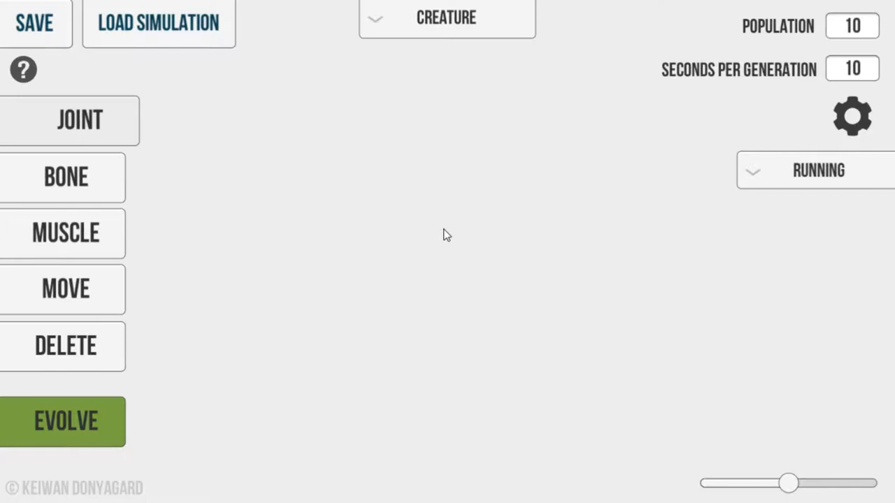
{"action": "mouse_move", "coordinate": [489, 187]}
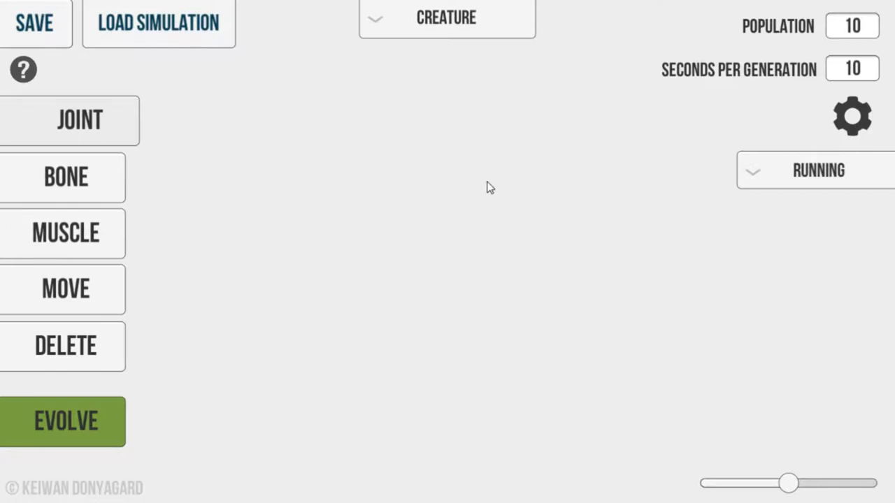
- Place joints at the centre, left and lower right to form a square of four joints
{"action": "left_click", "coordinate": [489, 238]}
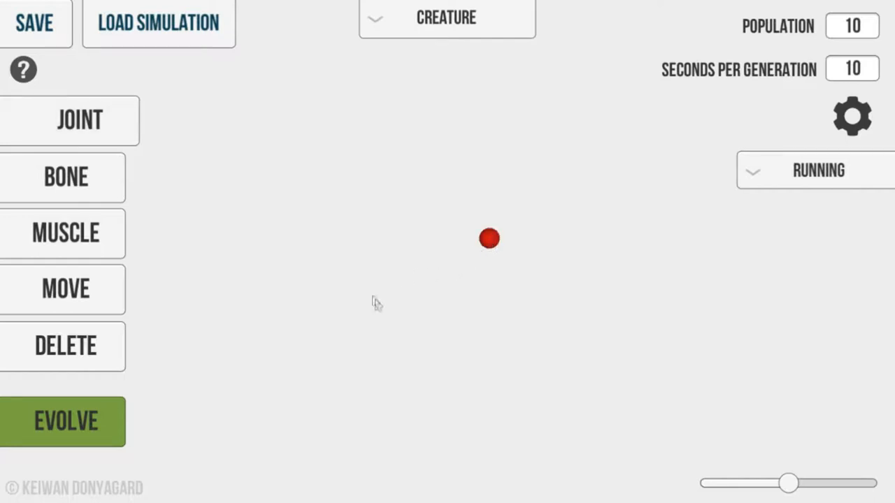
{"action": "mouse_move", "coordinate": [362, 243]}
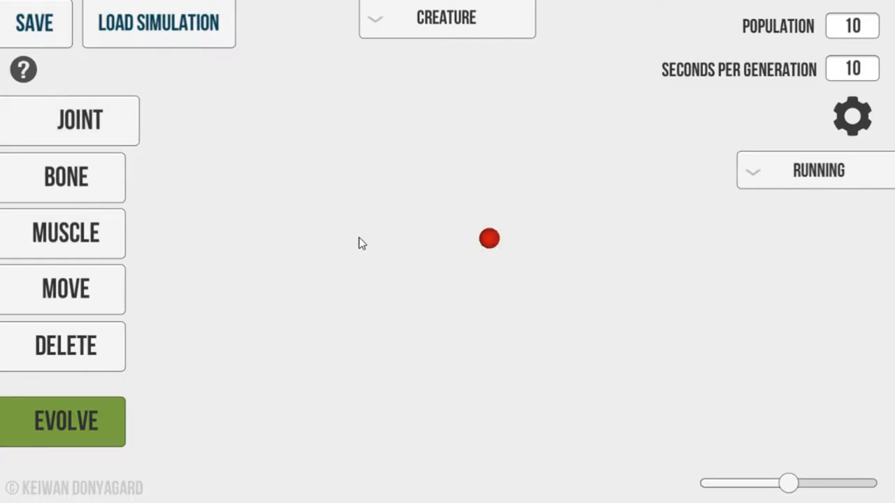
{"action": "left_click", "coordinate": [358, 239]}
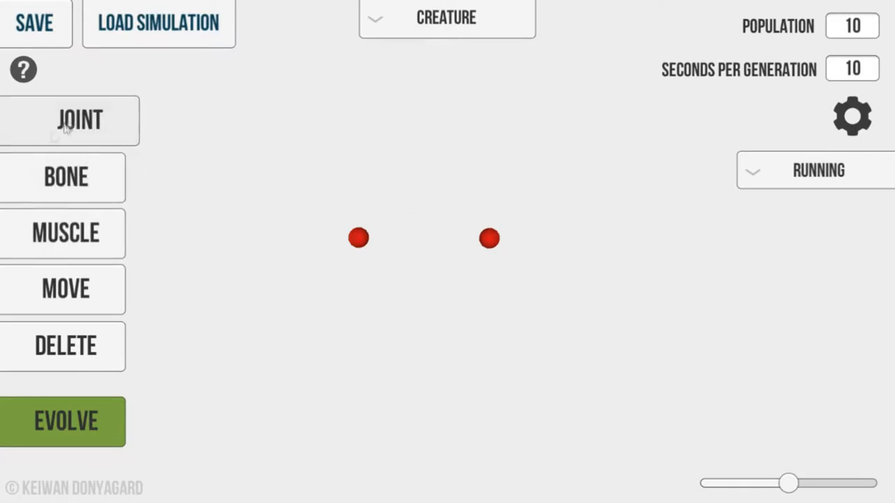
{"action": "mouse_move", "coordinate": [360, 336]}
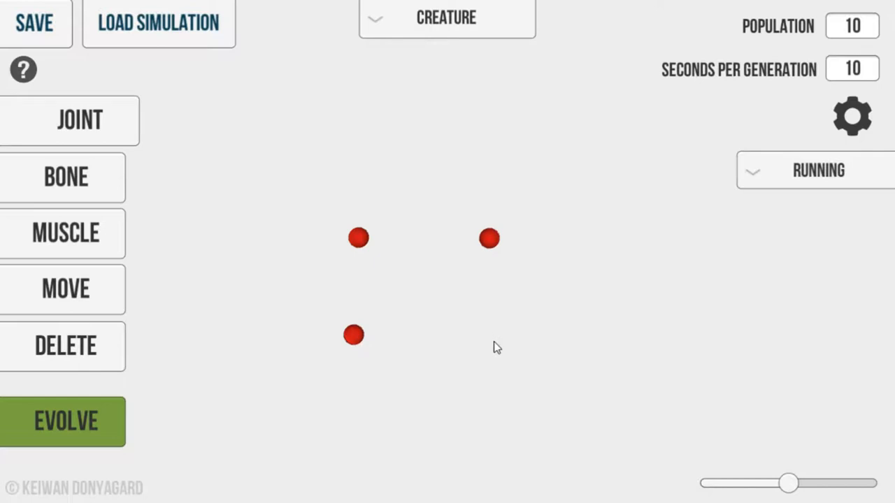
{"action": "left_click", "coordinate": [494, 339]}
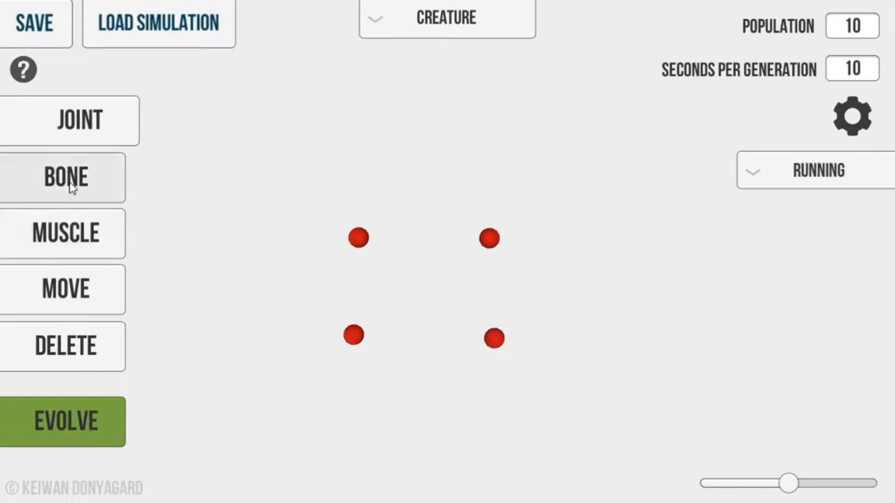
- Draw bones joining the two bottom joints and the lower-right to top-left joint
{"action": "left_click_drag", "start_coordinate": [353, 335], "coordinate": [494, 339]}
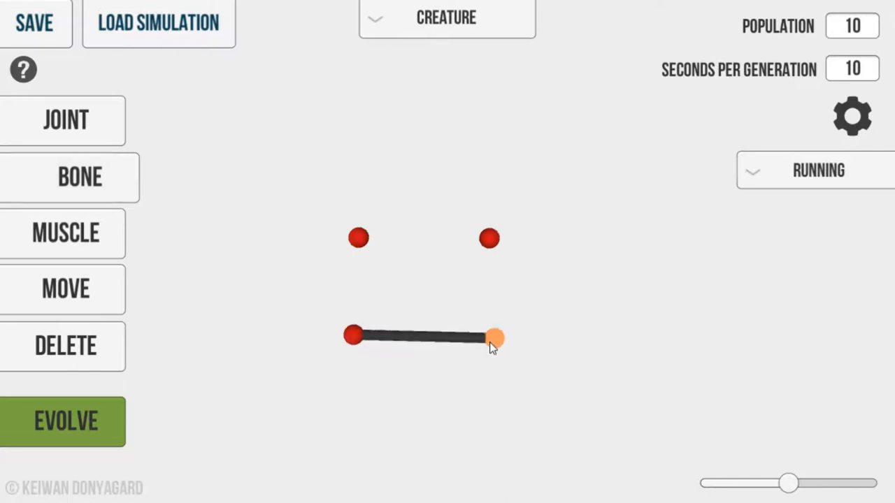
{"action": "left_click_drag", "start_coordinate": [493, 339], "coordinate": [359, 238]}
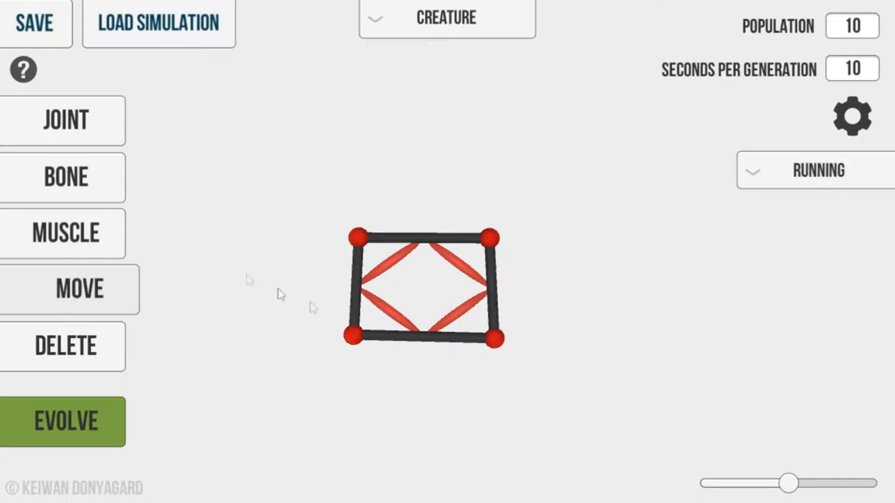
- Drag the bottom-left, bottom-right and top-right joints into a right-leaning parallelogram
{"action": "left_click_drag", "start_coordinate": [353, 336], "coordinate": [283, 377]}
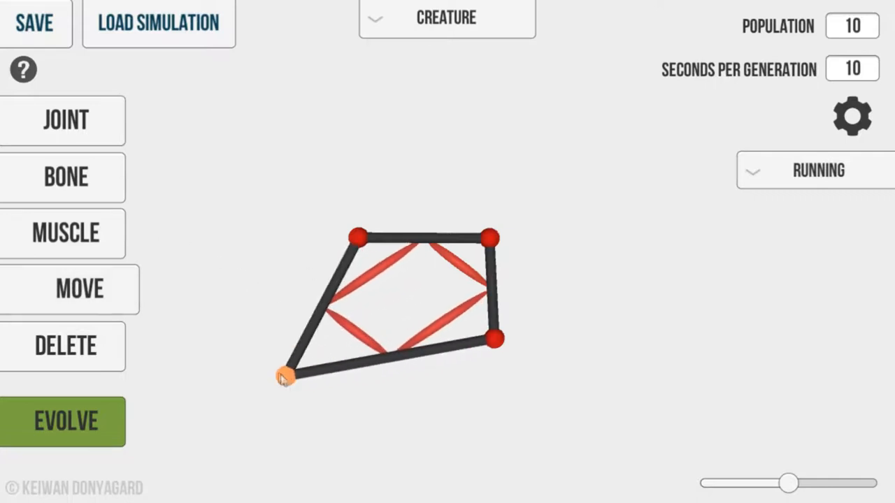
{"action": "left_click_drag", "start_coordinate": [286, 374], "coordinate": [489, 339]}
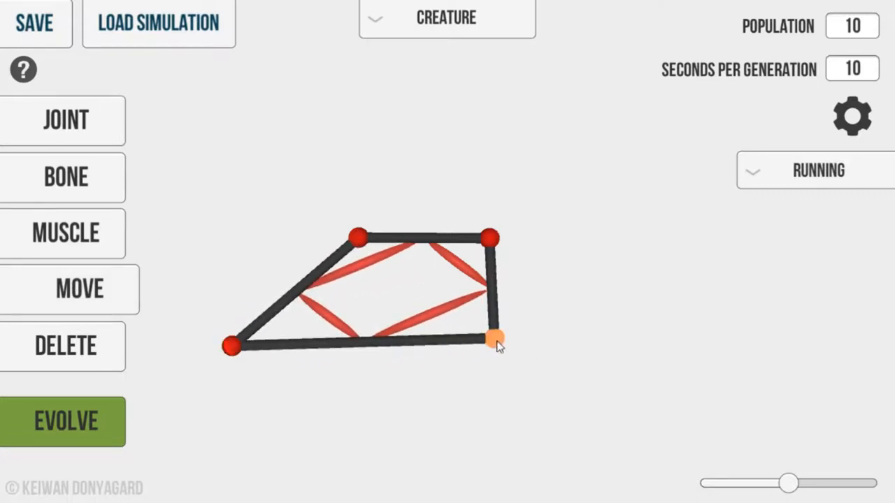
{"action": "left_click_drag", "start_coordinate": [493, 339], "coordinate": [391, 346]}
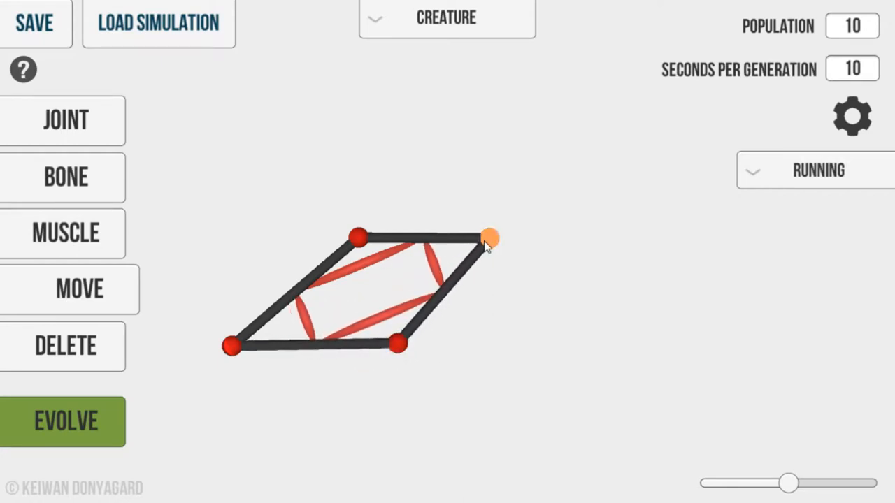
{"action": "left_click_drag", "start_coordinate": [489, 237], "coordinate": [507, 235]}
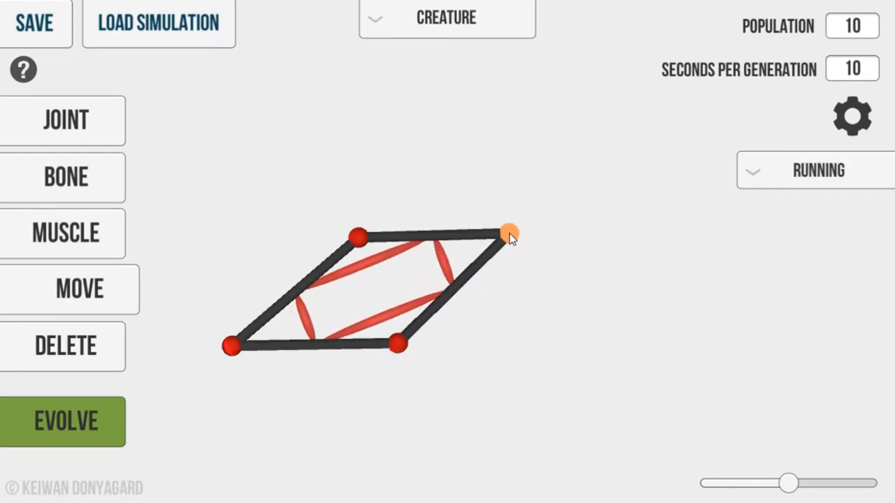
{"action": "left_click_drag", "start_coordinate": [508, 234], "coordinate": [511, 243]}
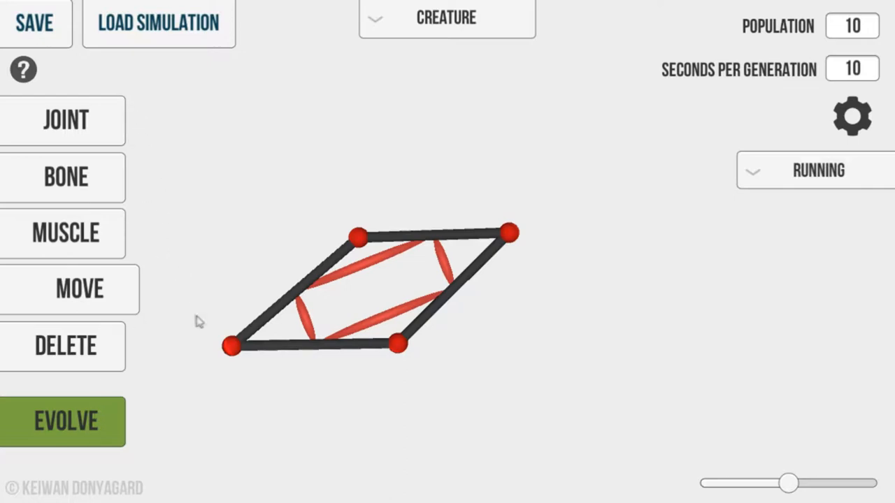
- Evolve the parallelogram creature and turn on Show Muscle Contraction
{"action": "left_click", "coordinate": [63, 421]}
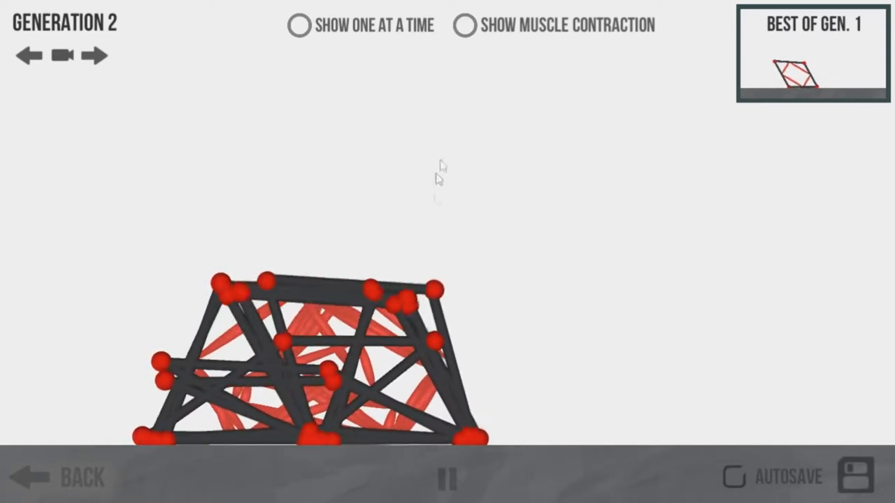
{"action": "left_click", "coordinate": [465, 25]}
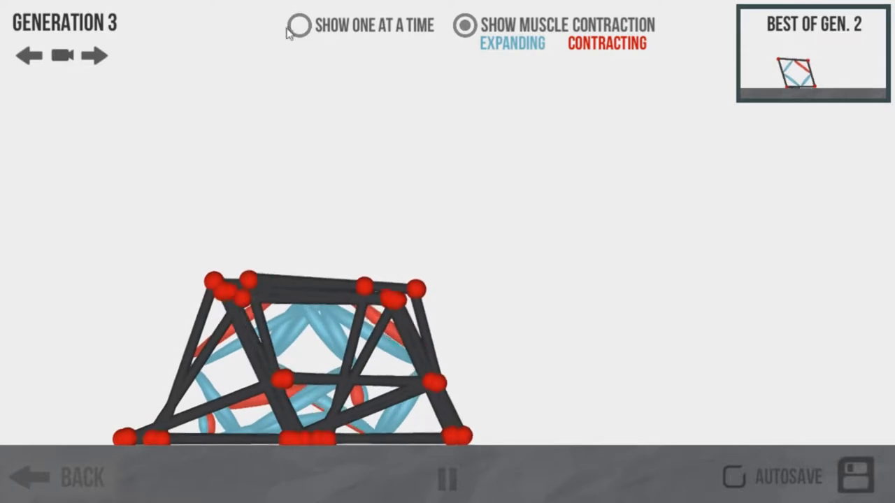
{"action": "left_click", "coordinate": [299, 26]}
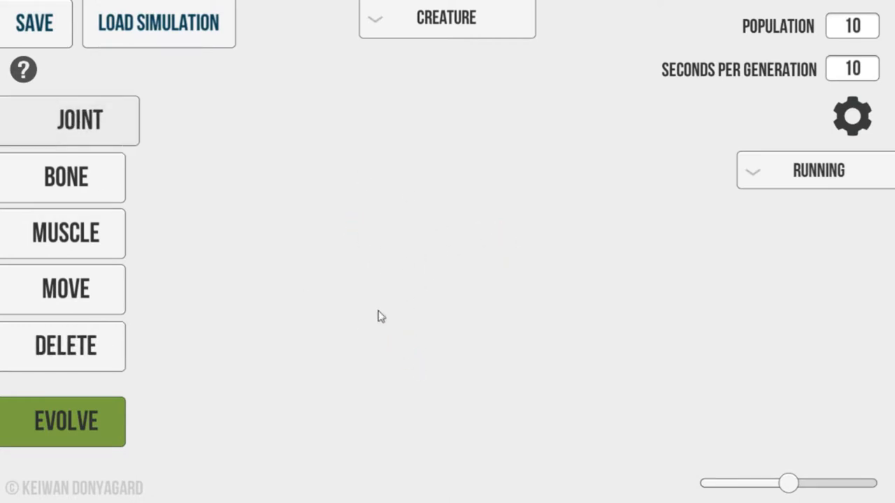
{"action": "mouse_move", "coordinate": [401, 362]}
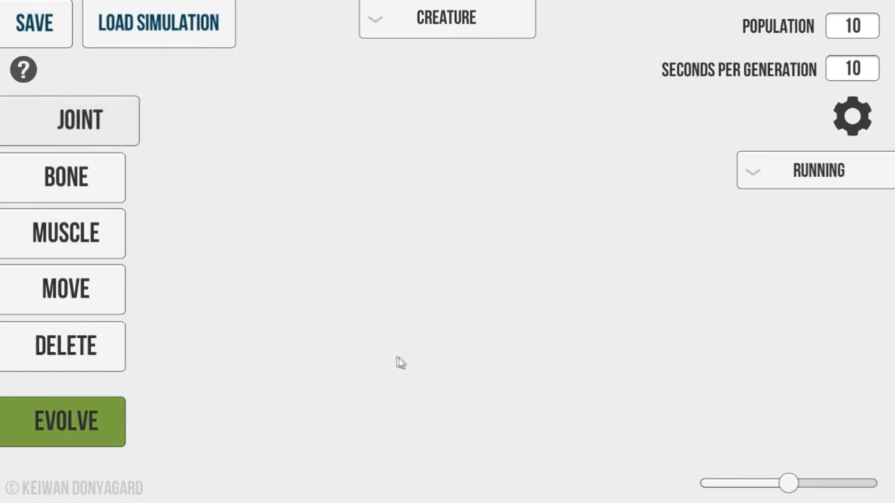
- Add joints for the P shape and draw its stem and loop bones
{"action": "left_click", "coordinate": [376, 229]}
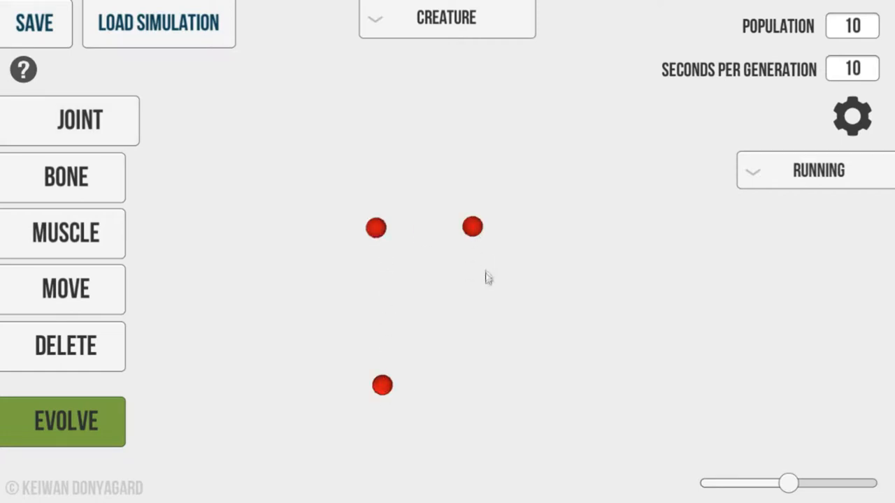
{"action": "left_click", "coordinate": [488, 272]}
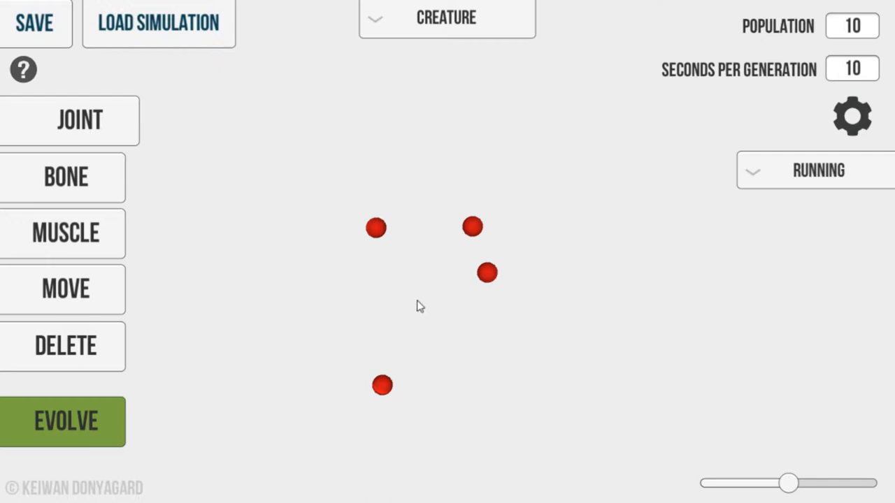
{"action": "left_click", "coordinate": [65, 176]}
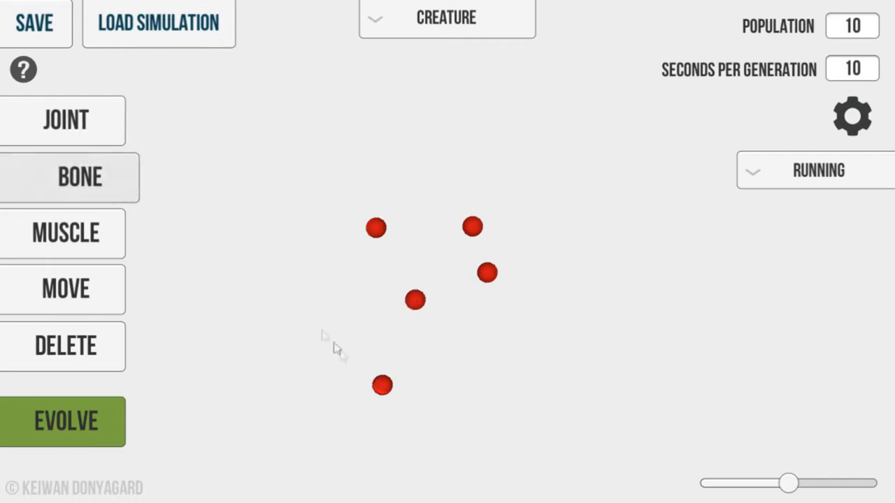
{"action": "left_click_drag", "start_coordinate": [381, 385], "coordinate": [376, 227]}
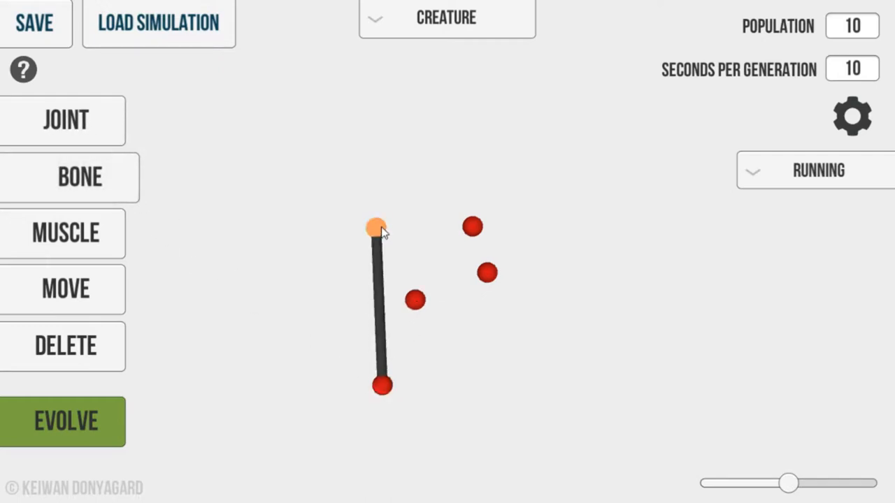
{"action": "left_click_drag", "start_coordinate": [376, 227], "coordinate": [487, 272]}
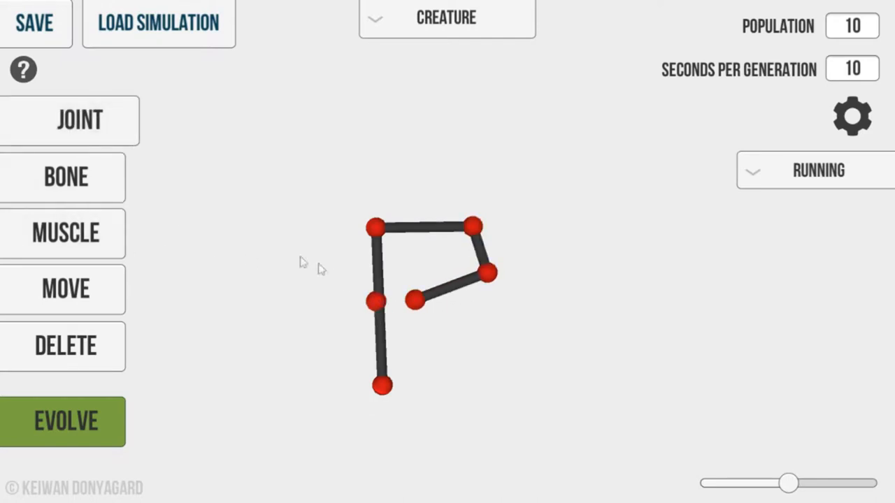
- Shift the stem's middle joint left and redraw the top-left to bottom stem bone
{"action": "left_click", "coordinate": [66, 288]}
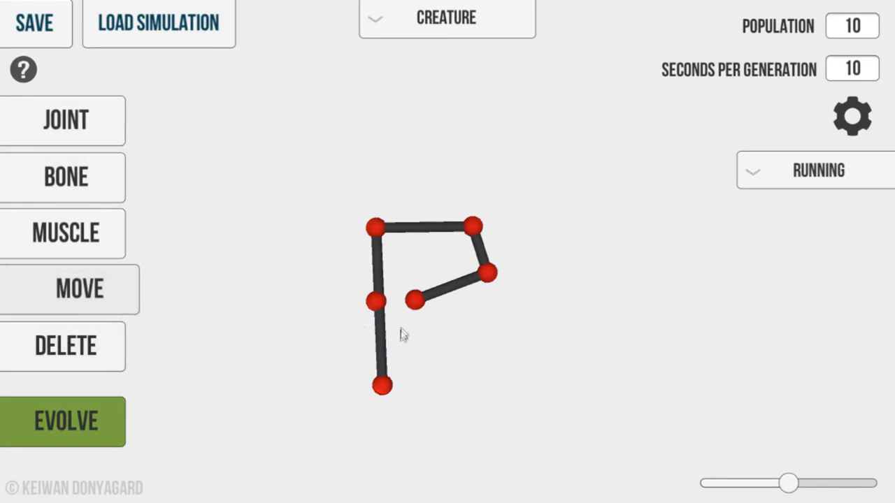
{"action": "left_click_drag", "start_coordinate": [376, 302], "coordinate": [361, 305]}
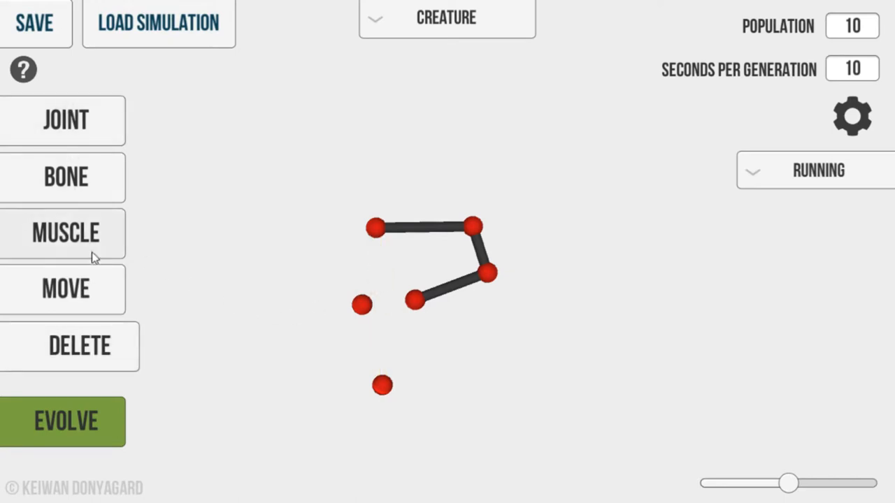
{"action": "mouse_move", "coordinate": [79, 297]}
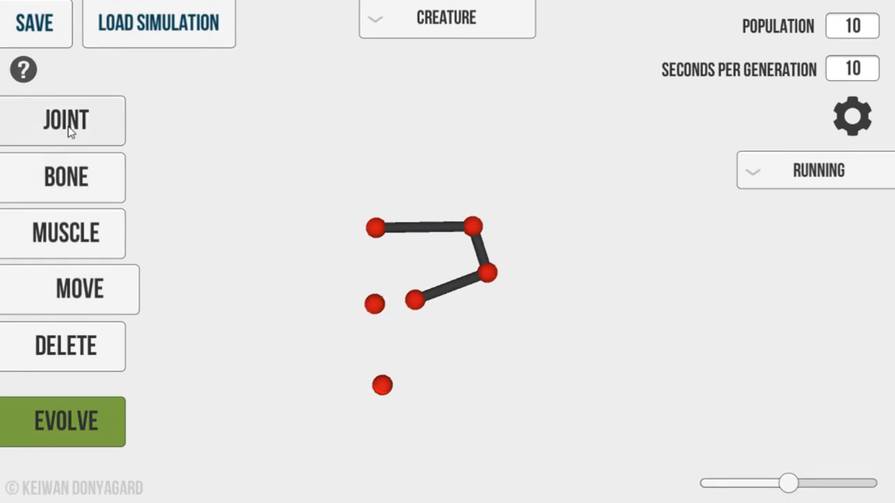
{"action": "left_click", "coordinate": [66, 176]}
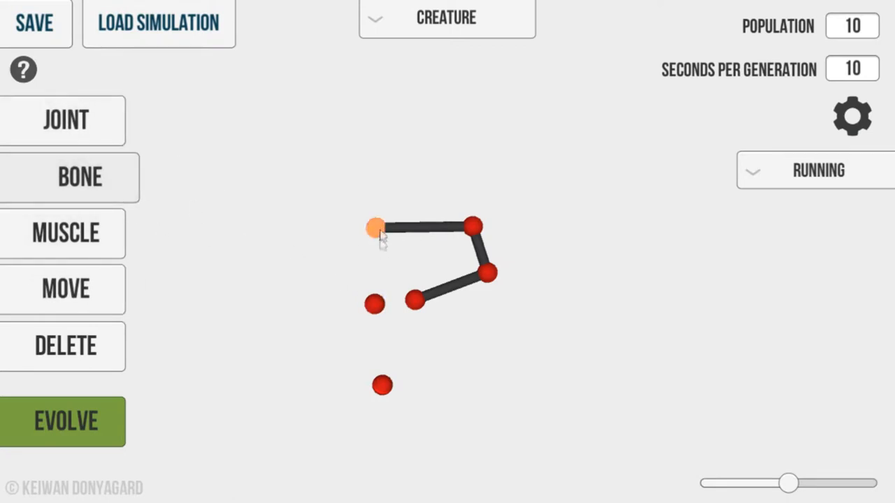
{"action": "left_click_drag", "start_coordinate": [374, 226], "coordinate": [381, 386]}
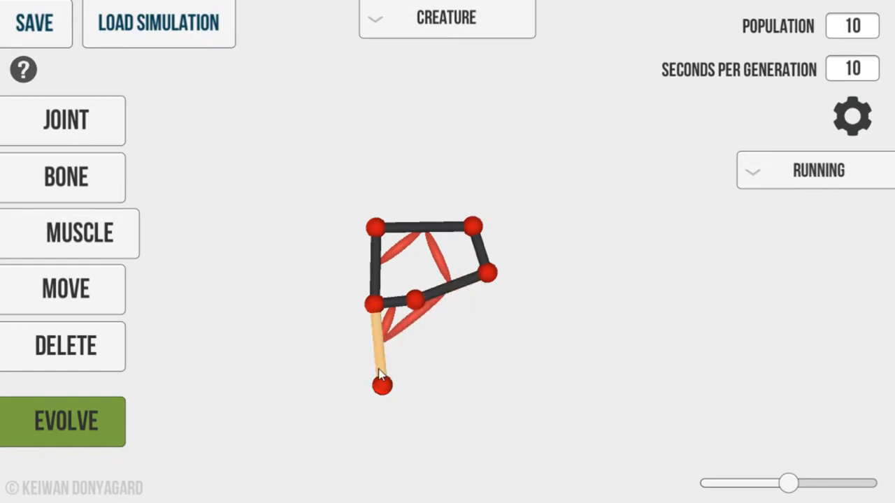
- Evolve the finished letter P creature, starting generation 1
{"action": "left_click", "coordinate": [65, 422]}
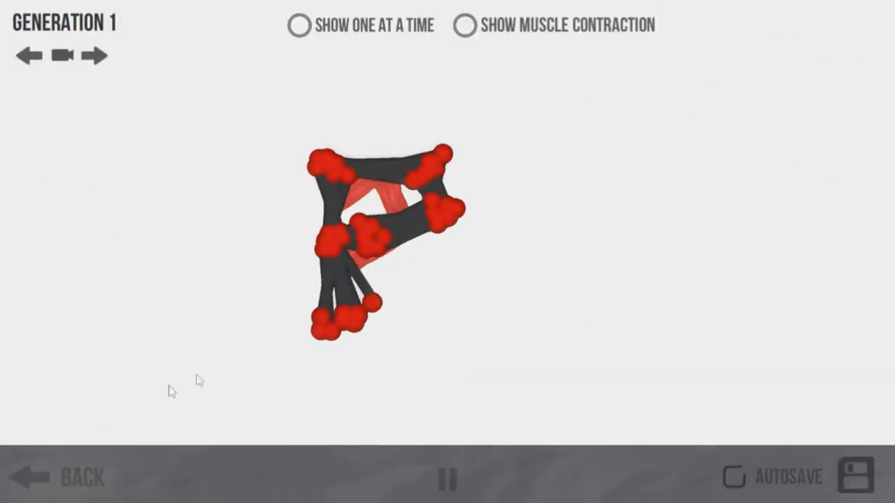
- Replay generation 1's best P creature with its fitness of 0.64%
{"action": "left_click", "coordinate": [299, 26]}
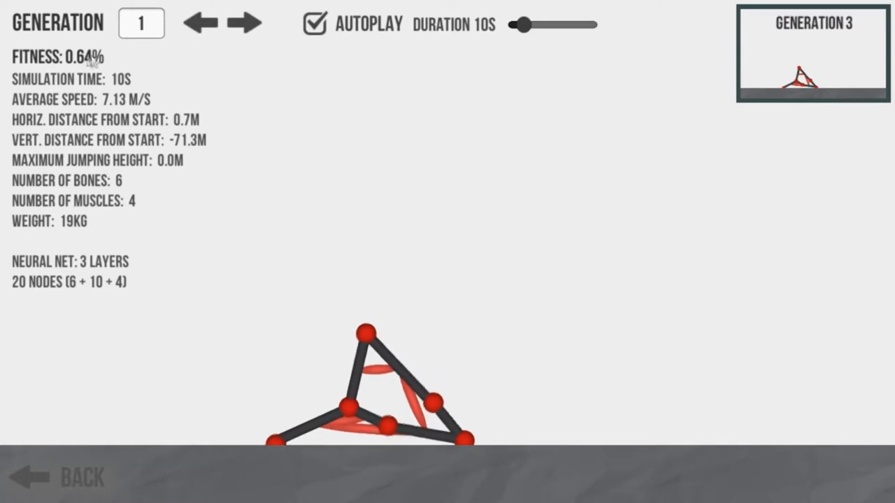
- Review the best creatures of generations 2 through 5, then return to the editor
{"action": "left_click", "coordinate": [247, 23]}
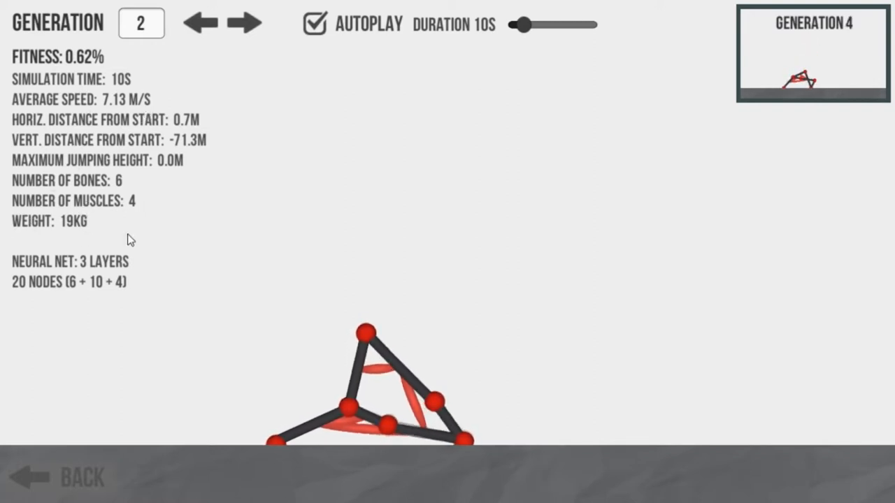
{"action": "left_click", "coordinate": [244, 23]}
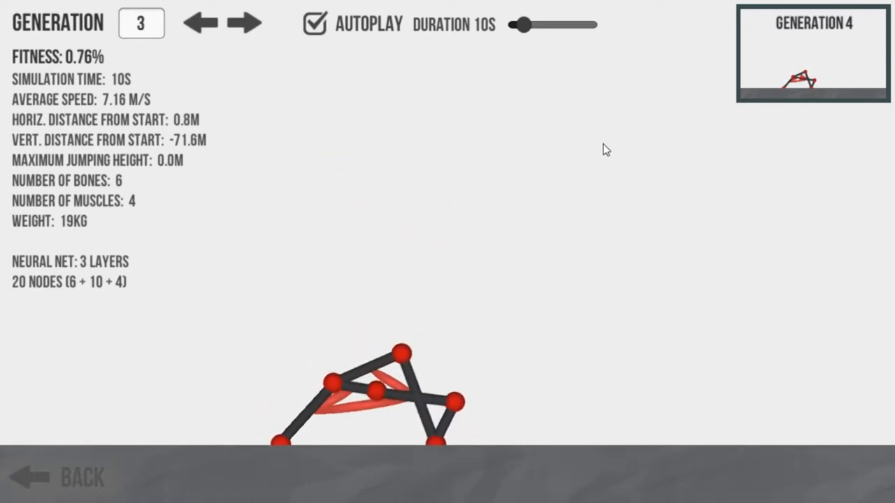
{"action": "mouse_move", "coordinate": [303, 384]}
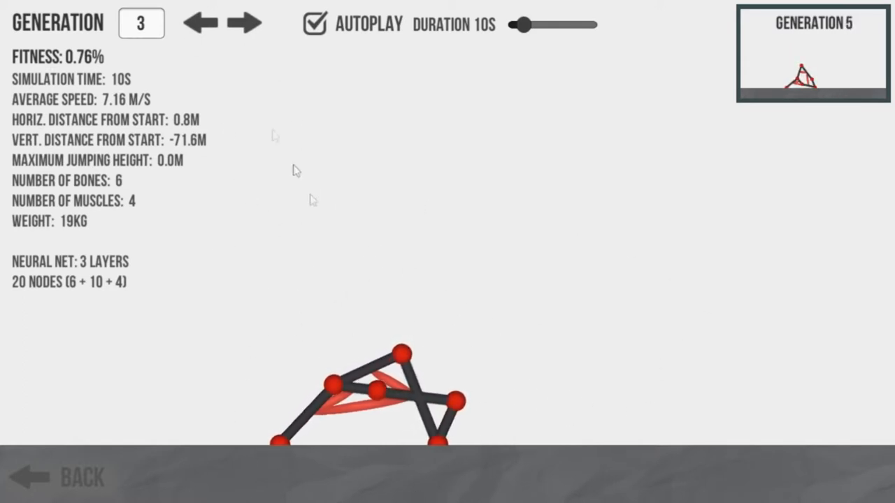
{"action": "left_click", "coordinate": [245, 22]}
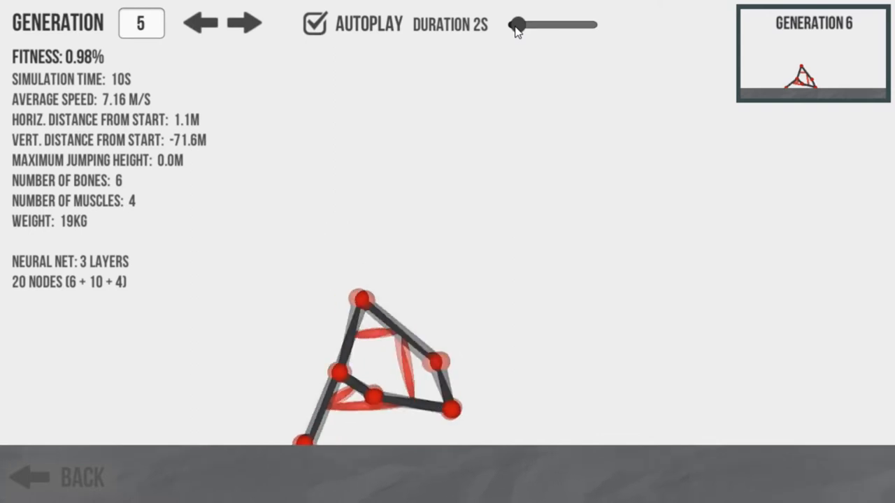
{"action": "left_click", "coordinate": [200, 24]}
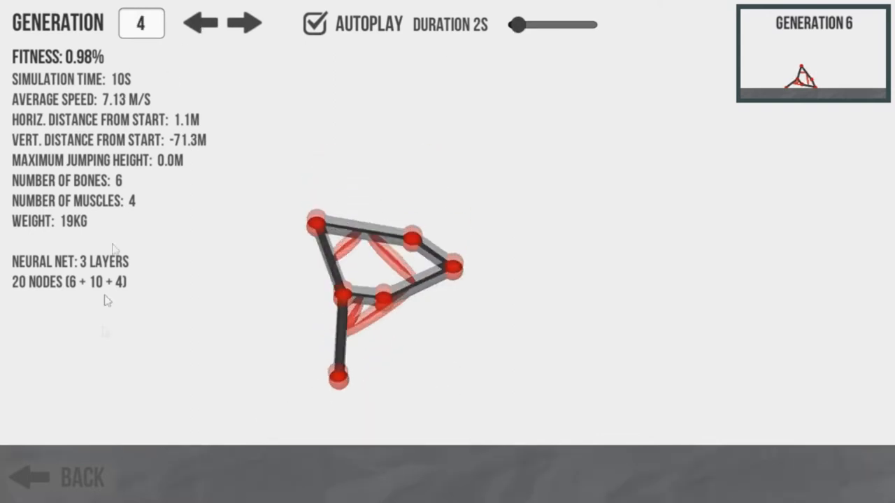
{"action": "left_click", "coordinate": [248, 23]}
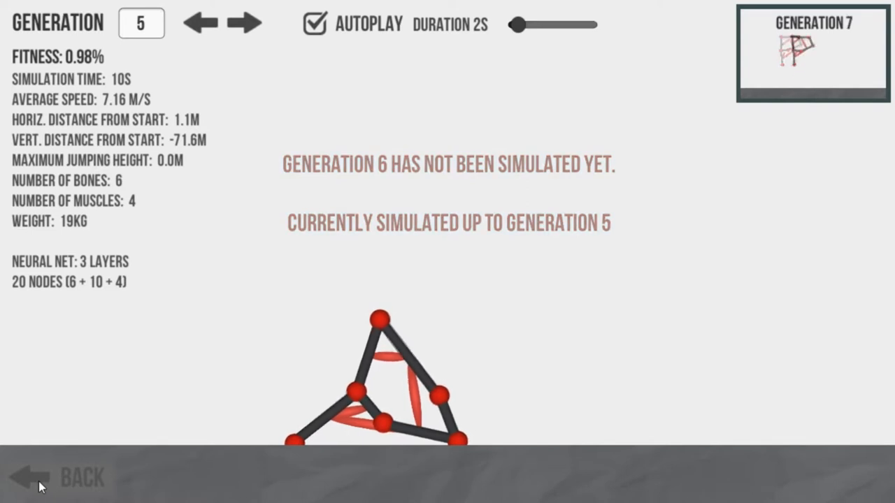
{"action": "left_click", "coordinate": [246, 23]}
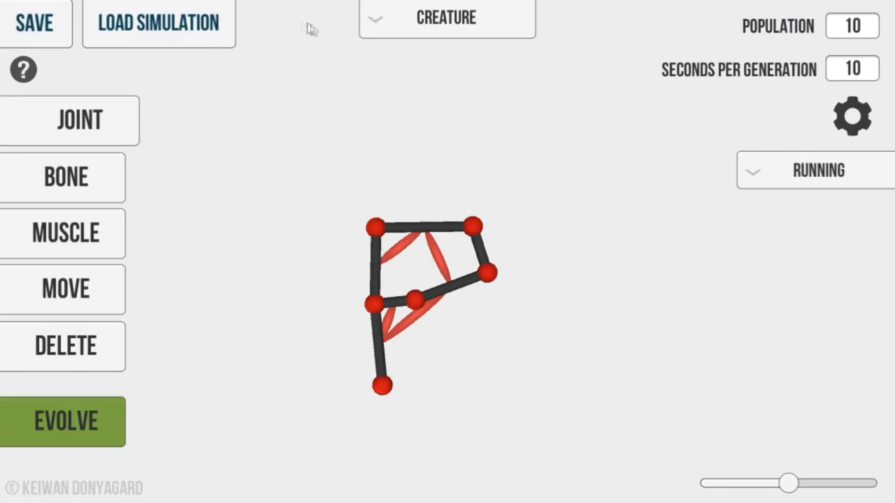
{"action": "mouse_move", "coordinate": [375, 21]}
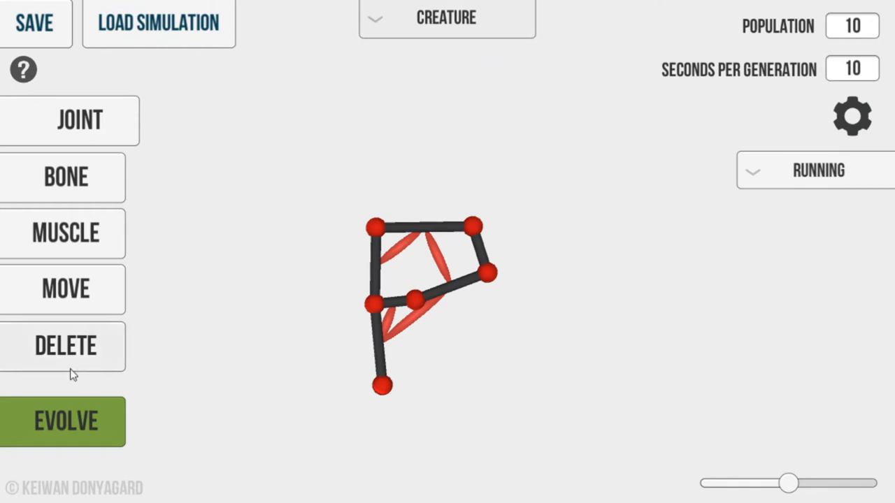
{"action": "mouse_move", "coordinate": [67, 345]}
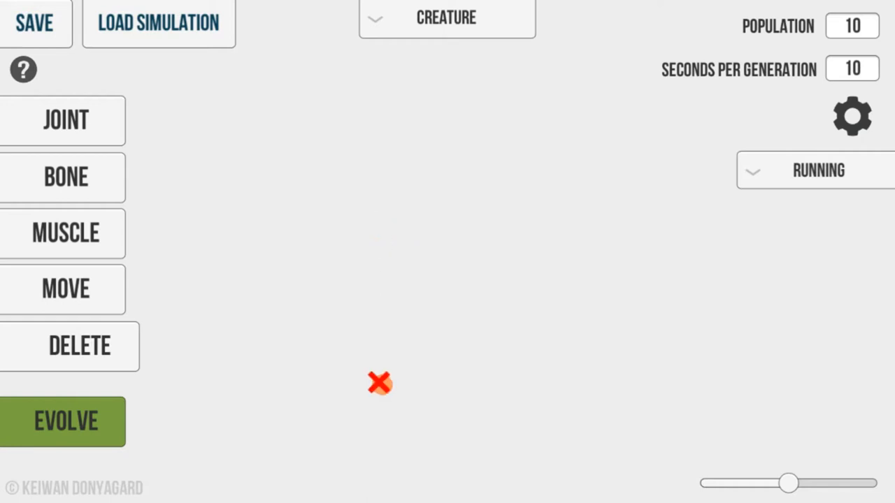
- Load the preset Spinny creature from the Creature dropdown
{"action": "left_click", "coordinate": [446, 17]}
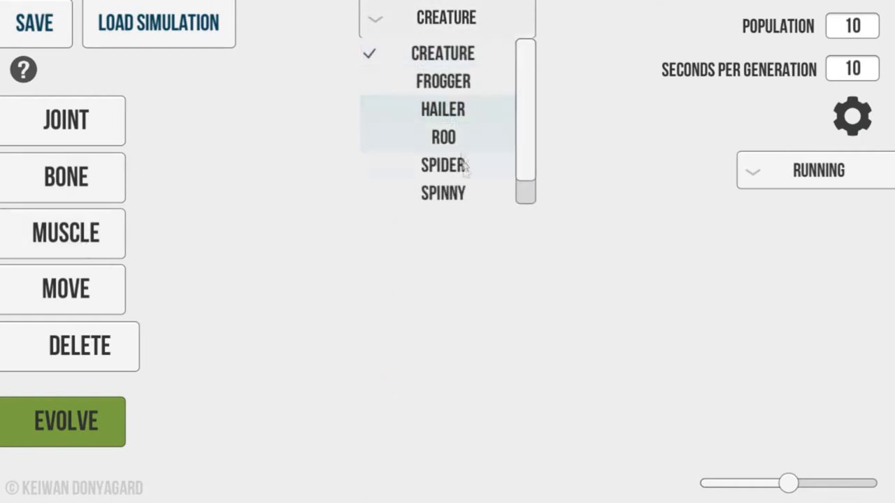
{"action": "left_click", "coordinate": [444, 193]}
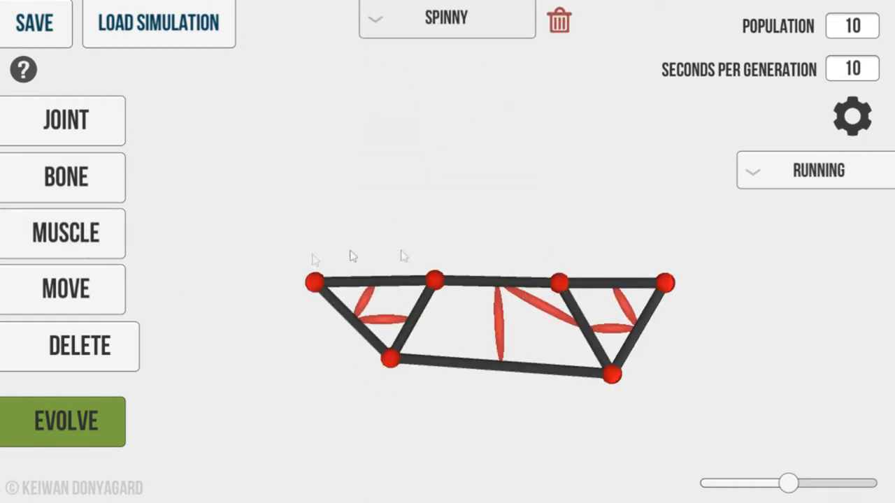
- Evolve Spinny, review best replays for generations 1–5 (2.21% fitness), then return to the editor
{"action": "left_click", "coordinate": [63, 421]}
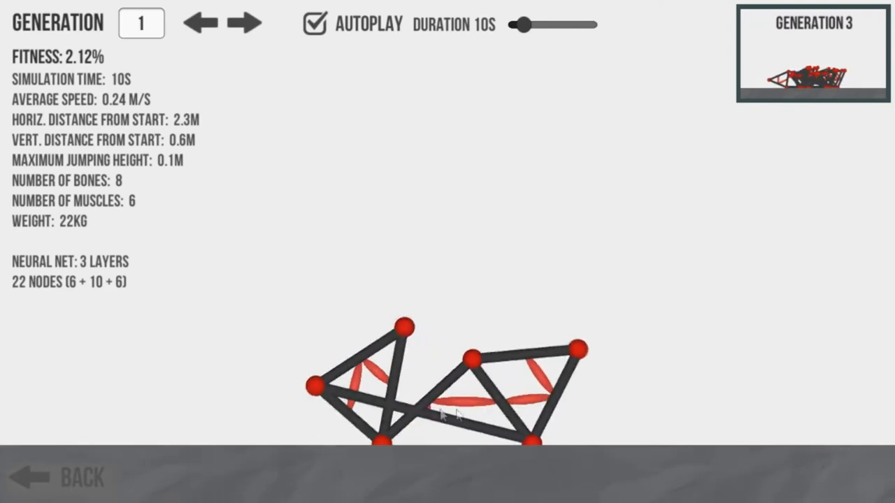
{"action": "left_click", "coordinate": [248, 23]}
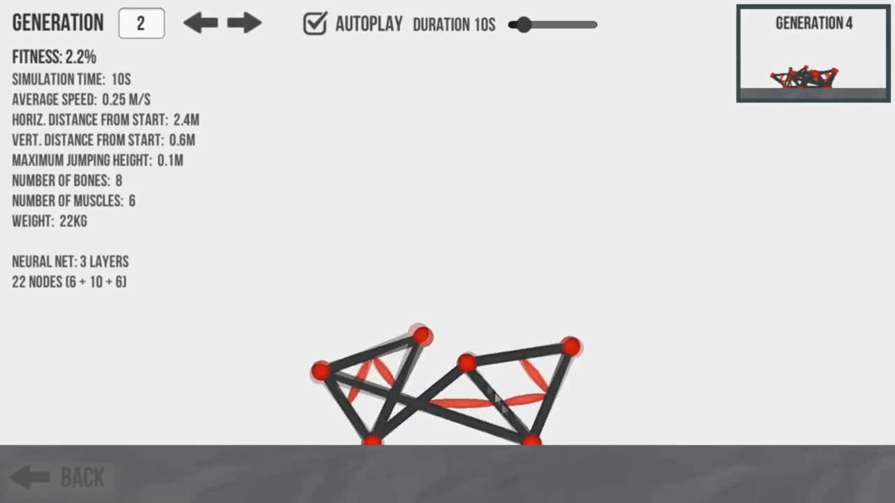
{"action": "left_click", "coordinate": [249, 23]}
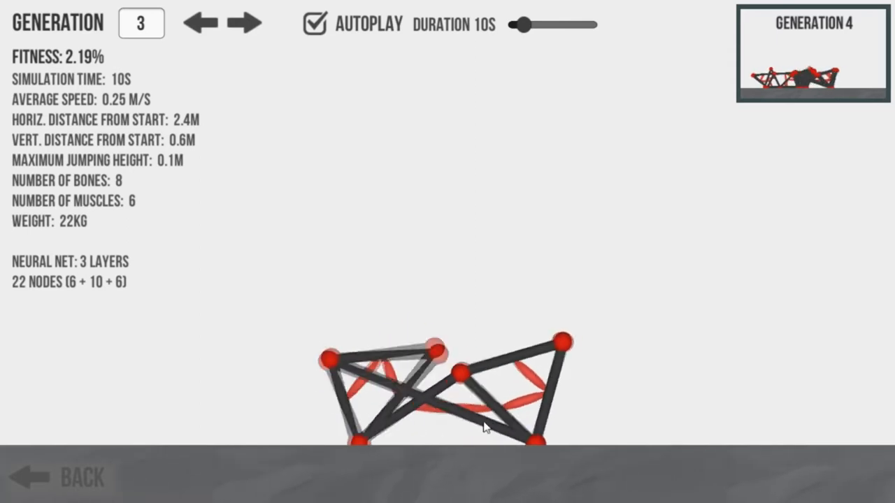
{"action": "left_click", "coordinate": [248, 23]}
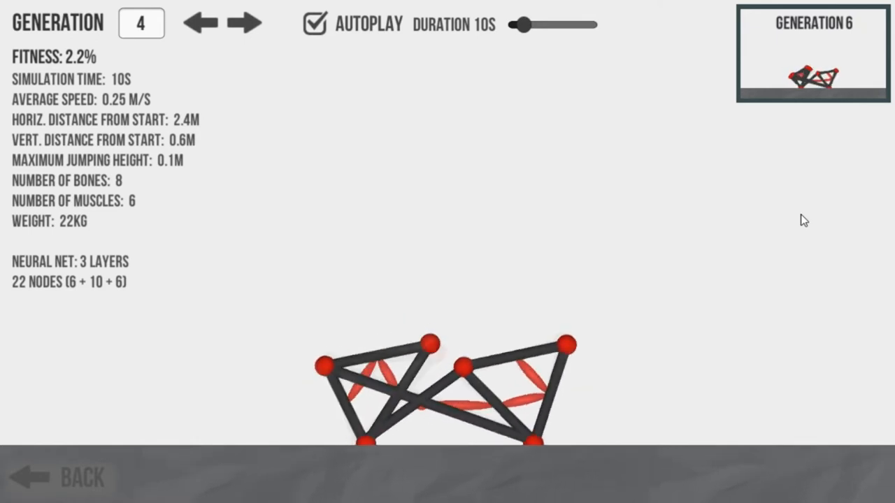
{"action": "left_click", "coordinate": [244, 23]}
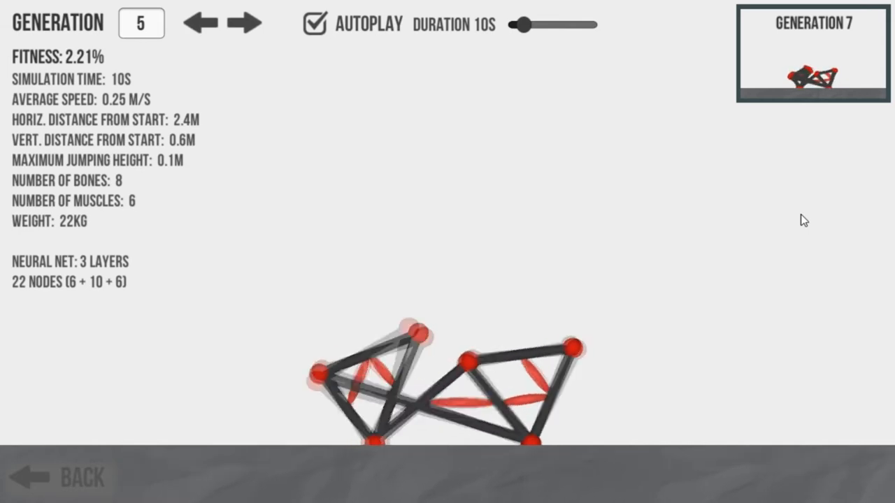
{"action": "left_click", "coordinate": [247, 22]}
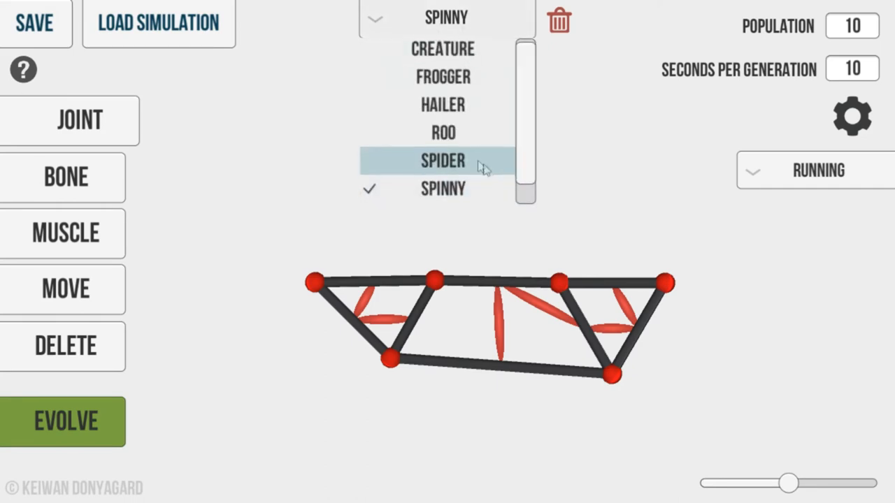
- Evolve the Spider showing one at a time, viewing generation 3's best at 2.31% fitness
{"action": "left_click", "coordinate": [62, 422]}
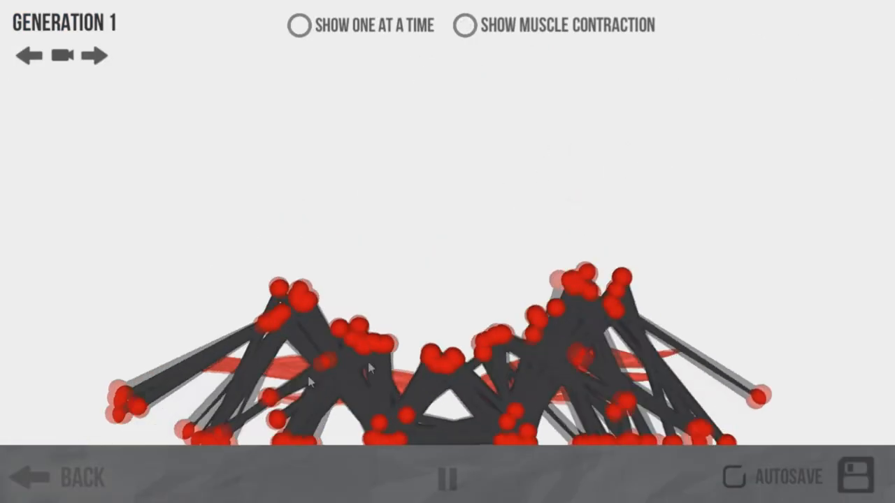
{"action": "left_click", "coordinate": [299, 25]}
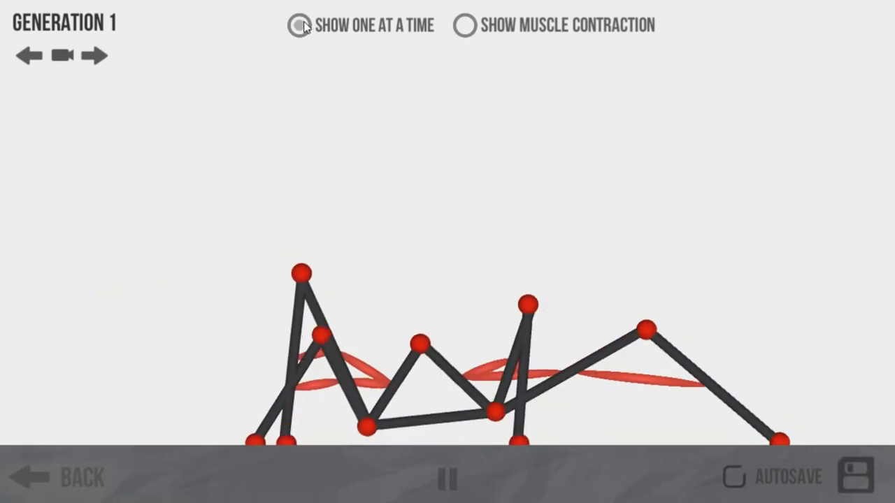
{"action": "left_click", "coordinate": [298, 25]}
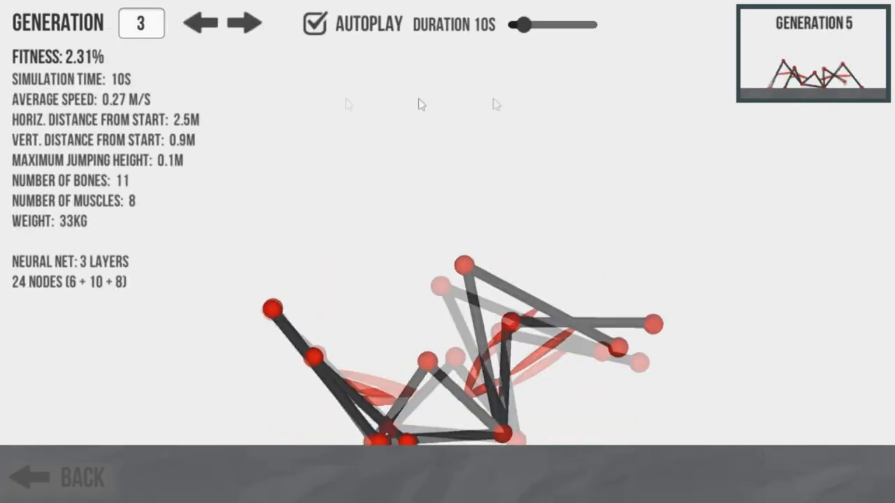
- Review the Spider's generation 4 best replay at 2.19% fitness, then go back to the editor
{"action": "left_click", "coordinate": [248, 23]}
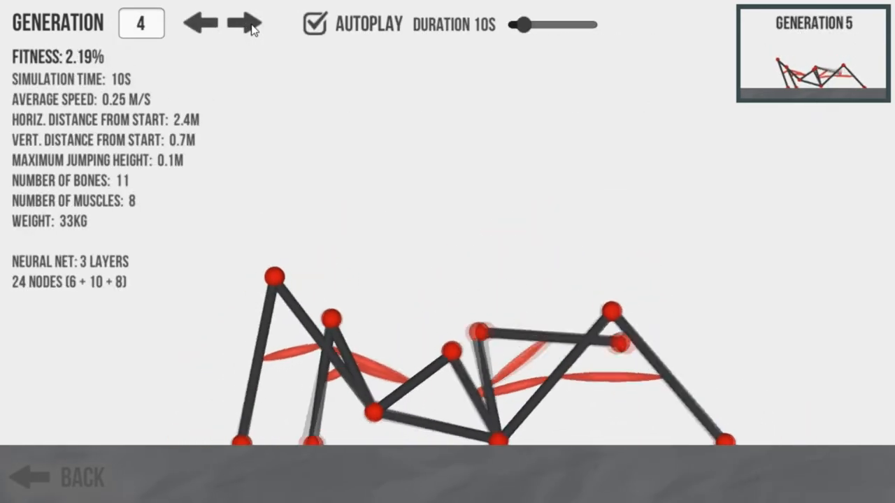
{"action": "left_click", "coordinate": [248, 22]}
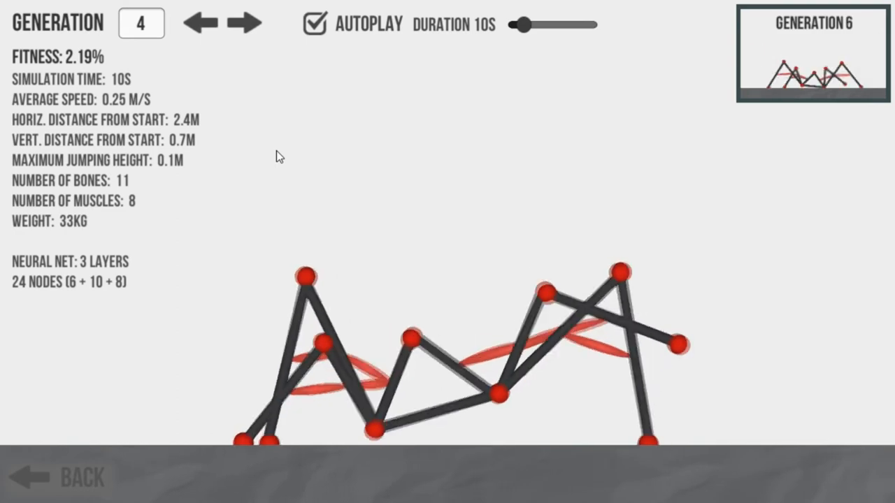
{"action": "left_click", "coordinate": [246, 23]}
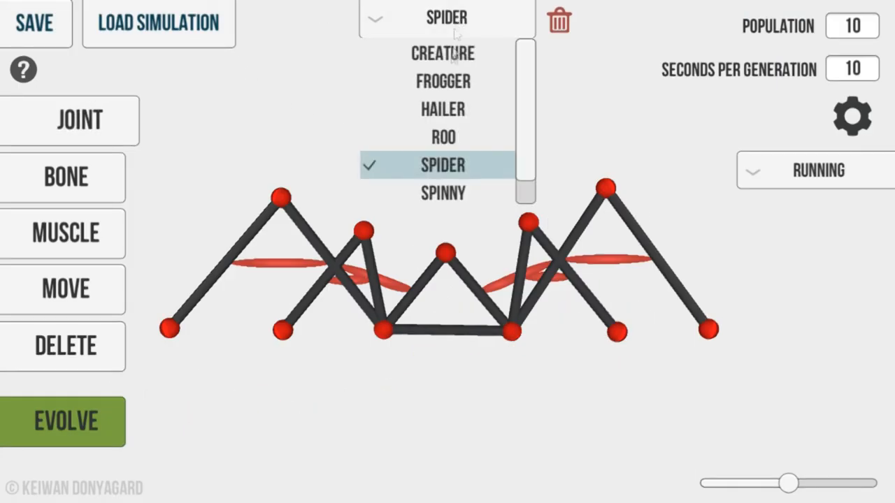
- Pick the Hailer preset from the Creature dropdown, replacing Spider on the canvas
{"action": "left_click", "coordinate": [443, 109]}
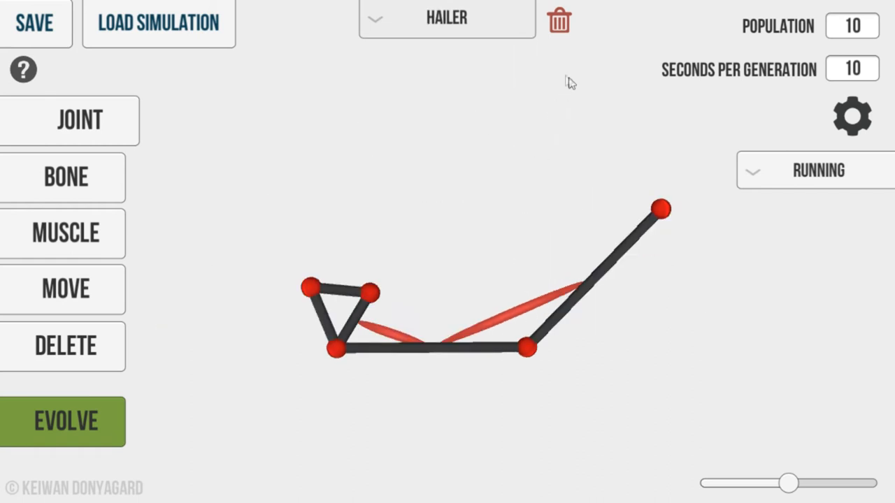
{"action": "left_click", "coordinate": [446, 18]}
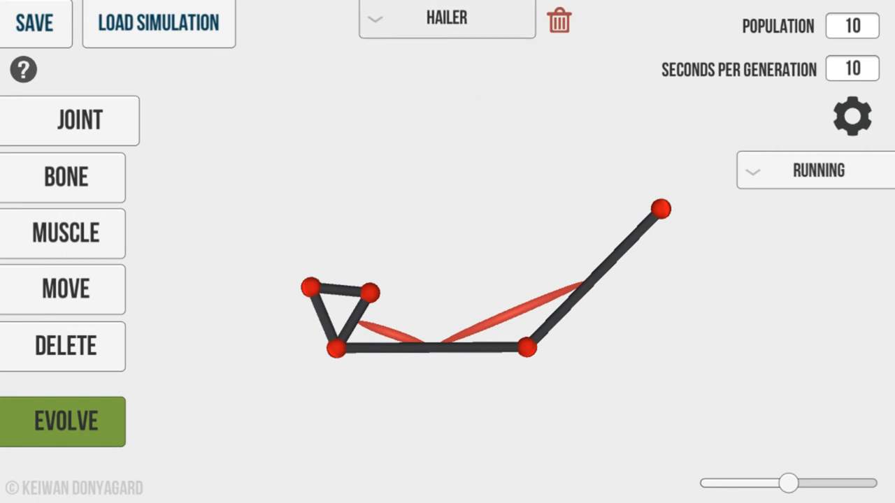
{"action": "mouse_move", "coordinate": [774, 125]}
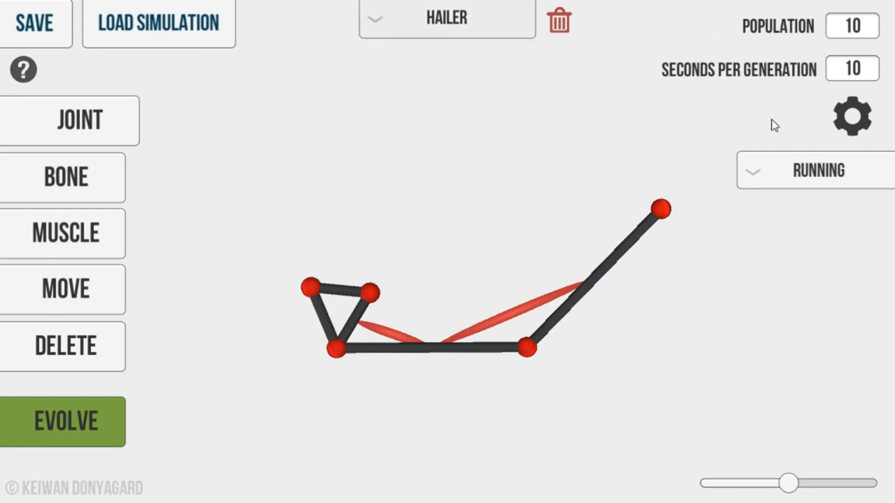
{"action": "mouse_move", "coordinate": [702, 267]}
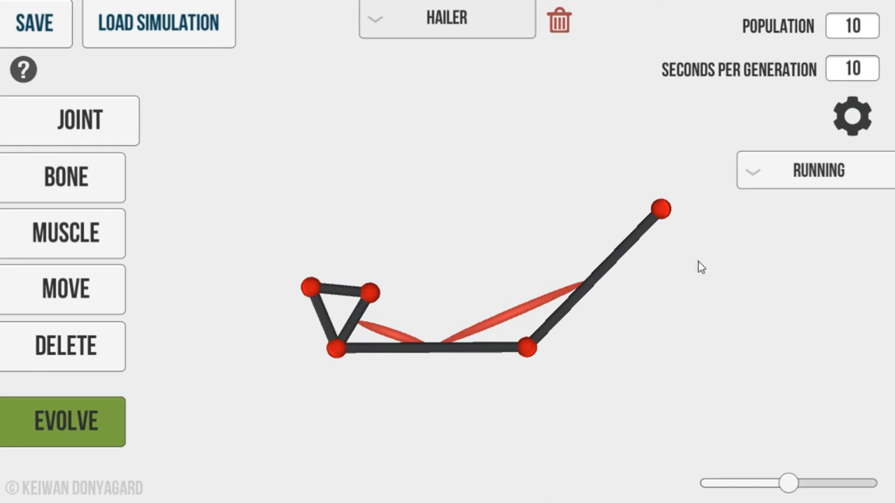